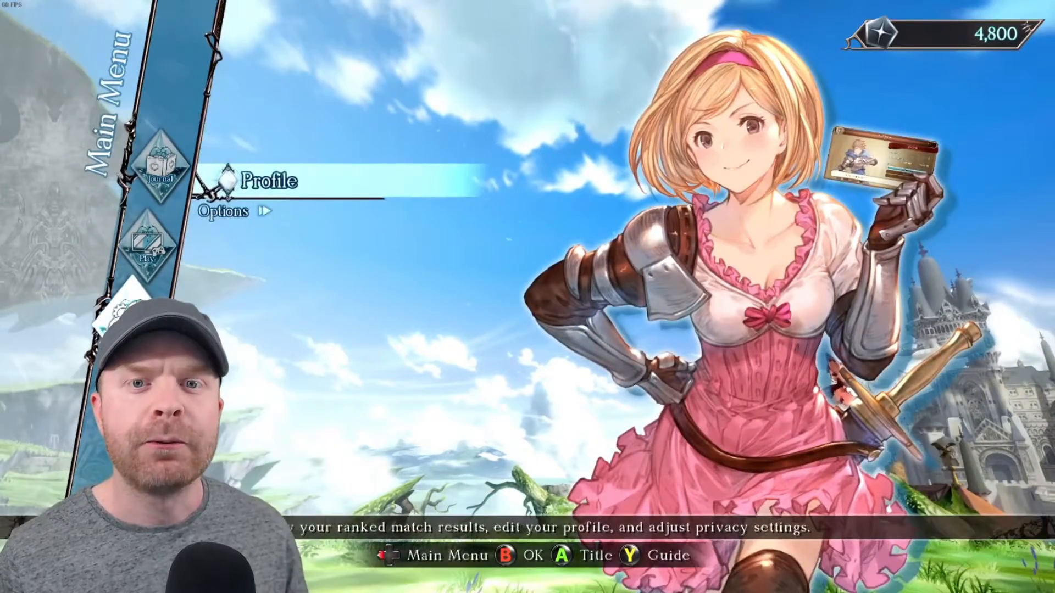
From the Main Menu, open Options and select Graphic Settings.
key("down")
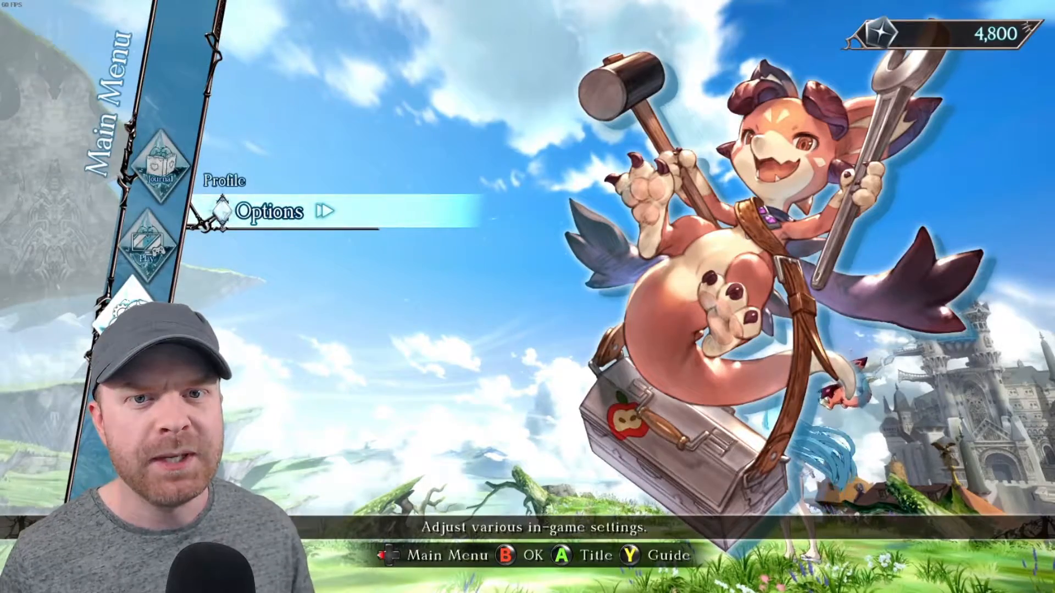
left_click(268, 210)
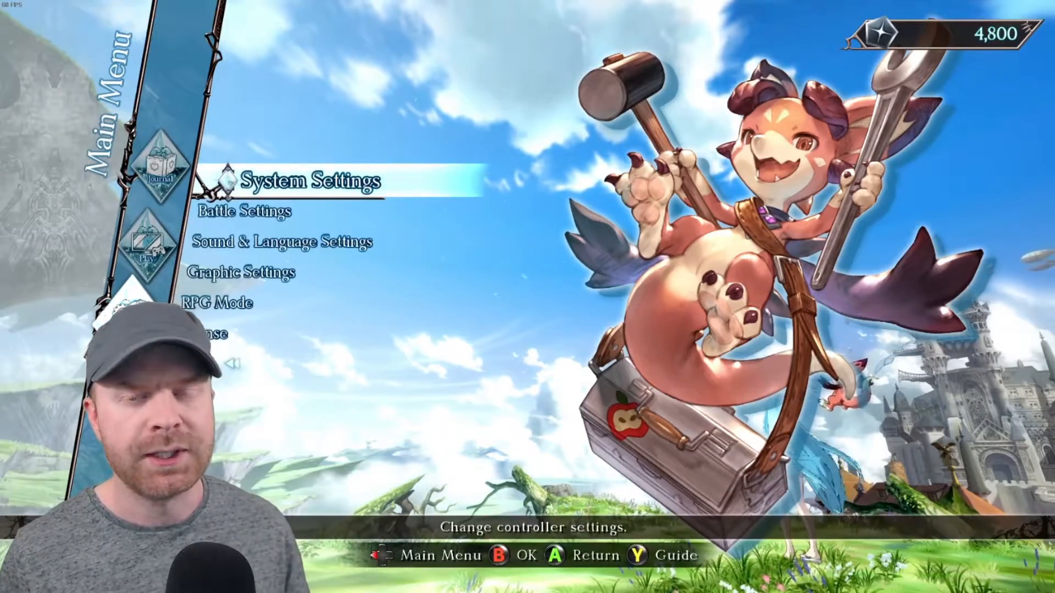
key("Down")
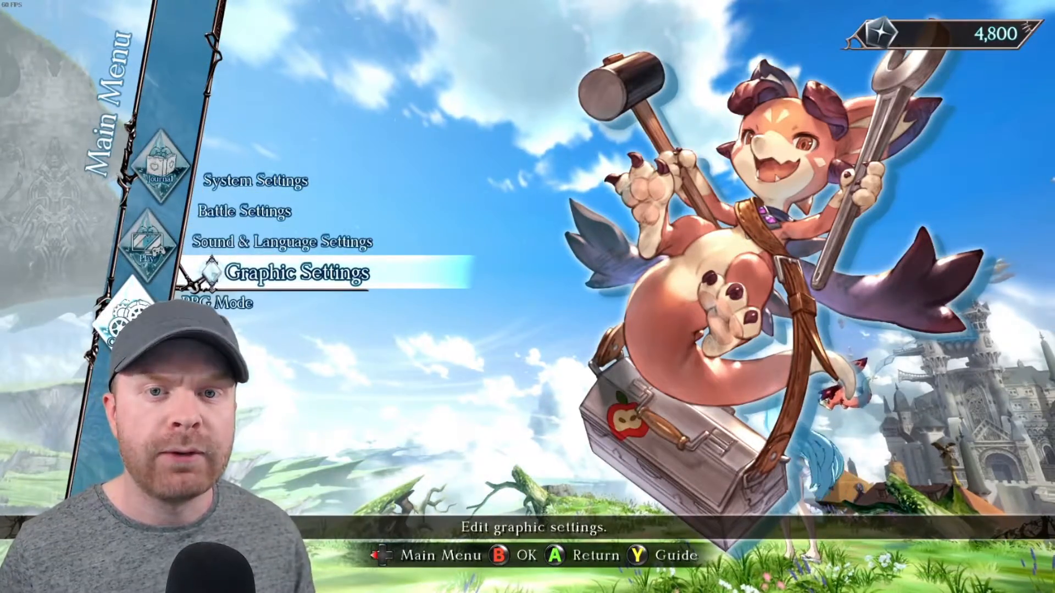
left_click(297, 271)
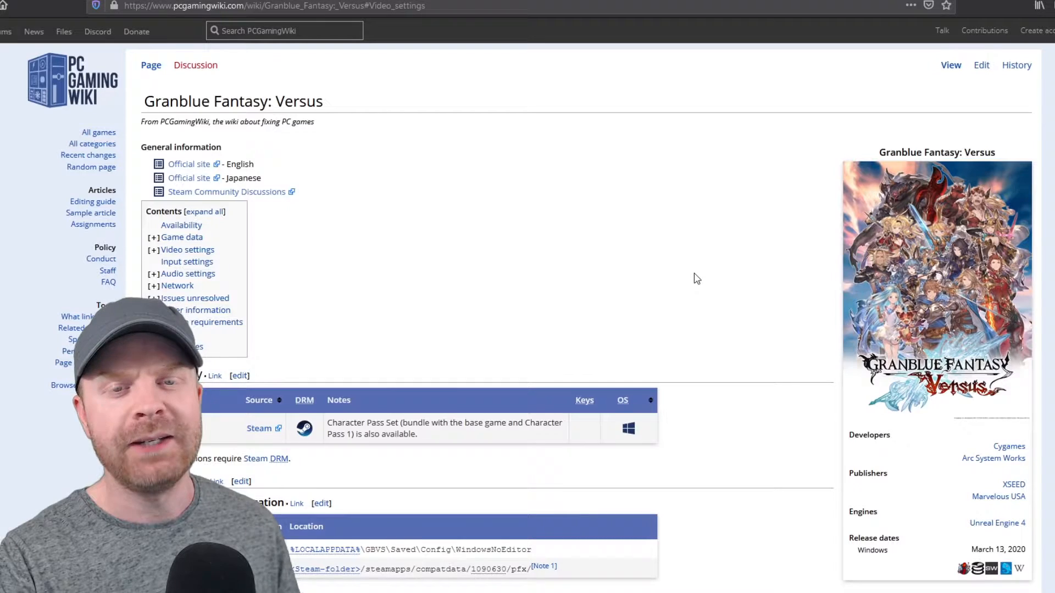
mouse_move(687, 280)
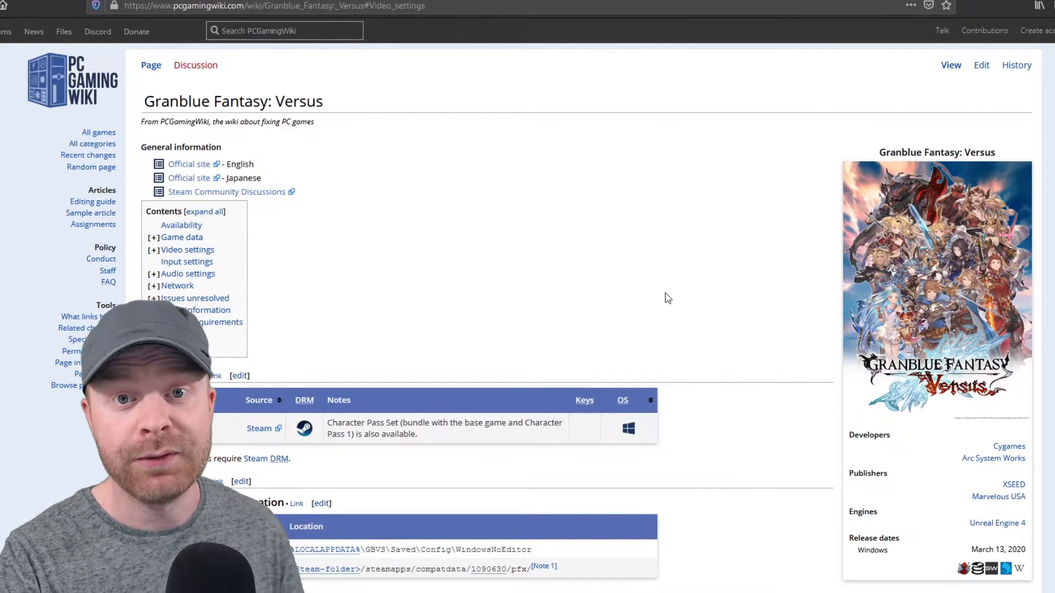
Scroll the Granblue Fantasy: Versus wiki page down to the Video settings table.
scroll("down", 3)
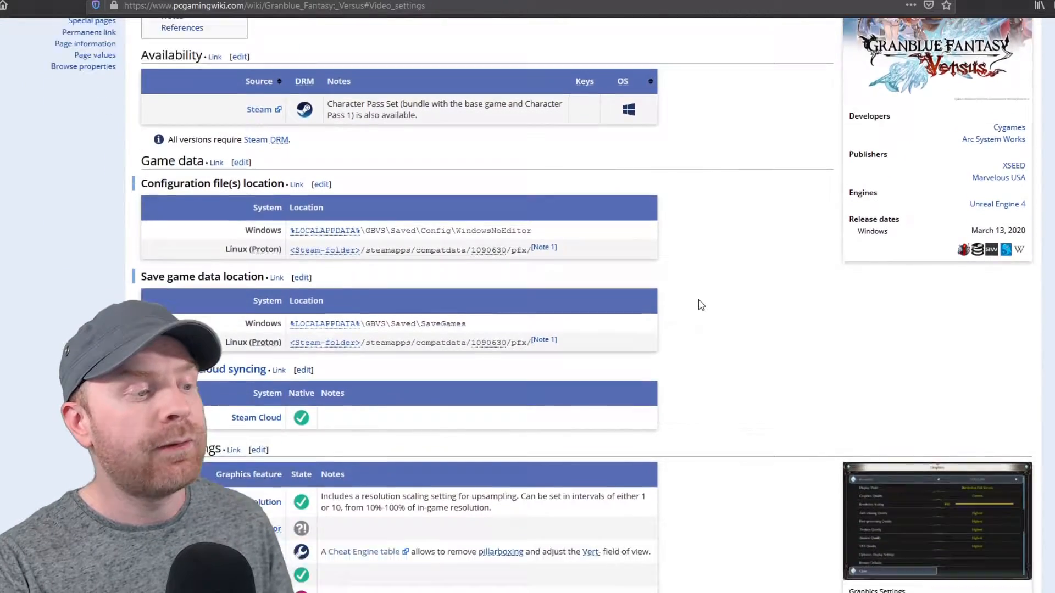
scroll("down", 3)
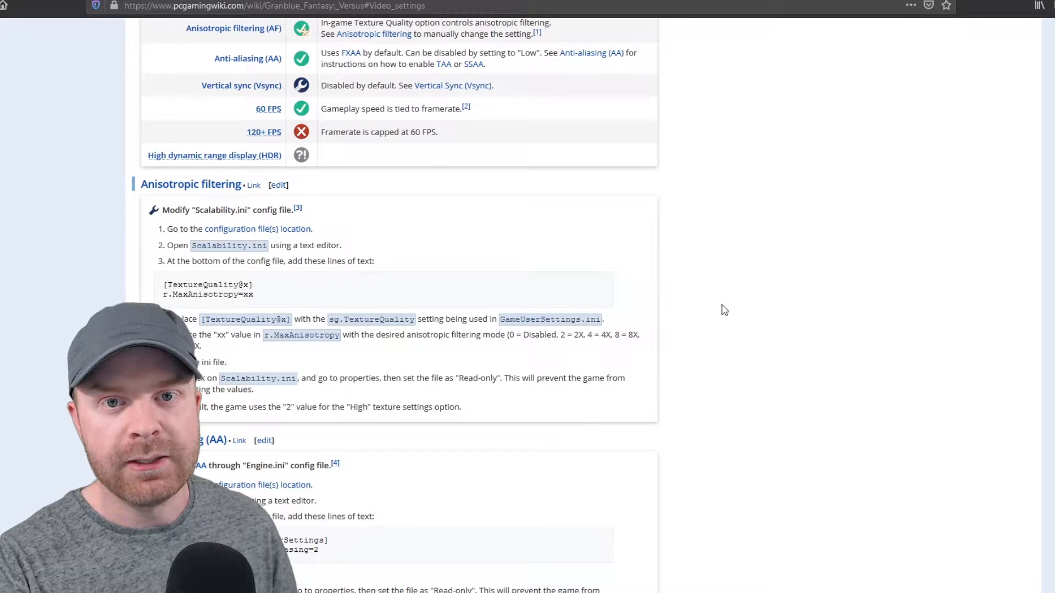
scroll("up", 3)
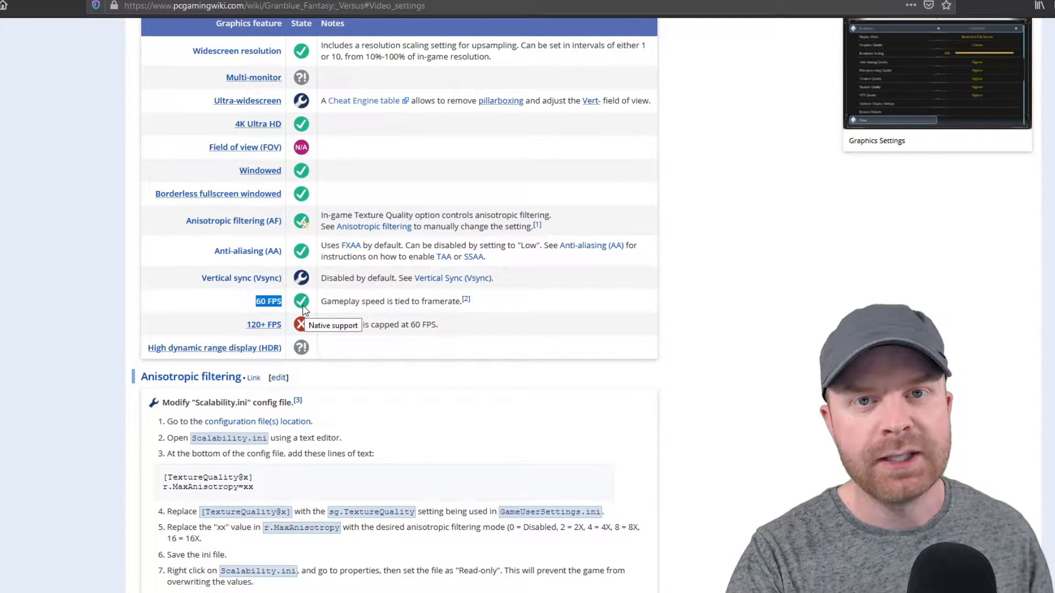
mouse_move(232, 300)
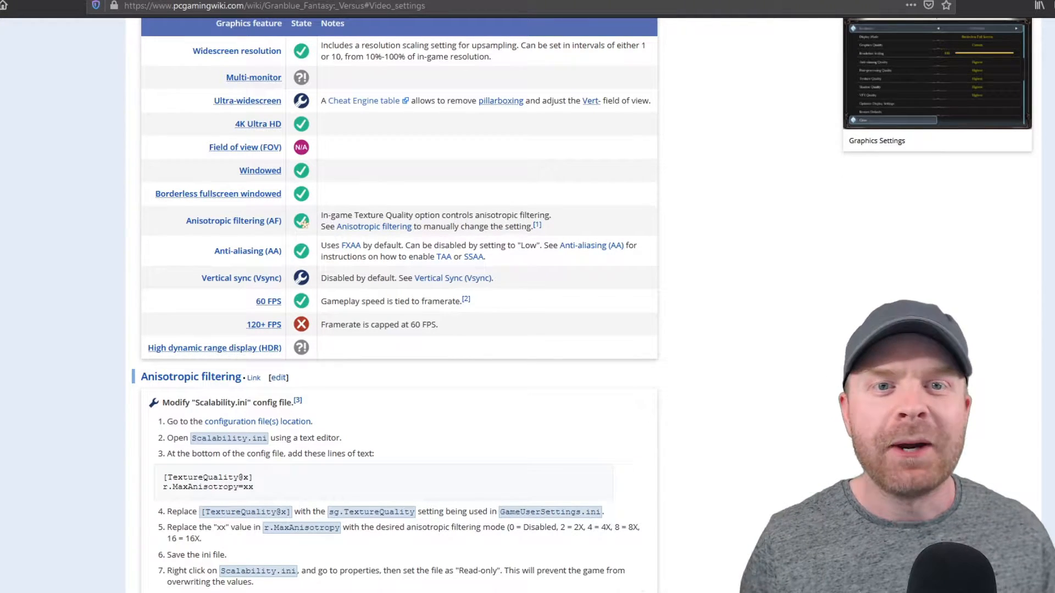
Scroll past Anisotropic filtering to the Enable Super-Sampling (SSAA) fix with ScreenPercentage lines.
scroll("down", 3)
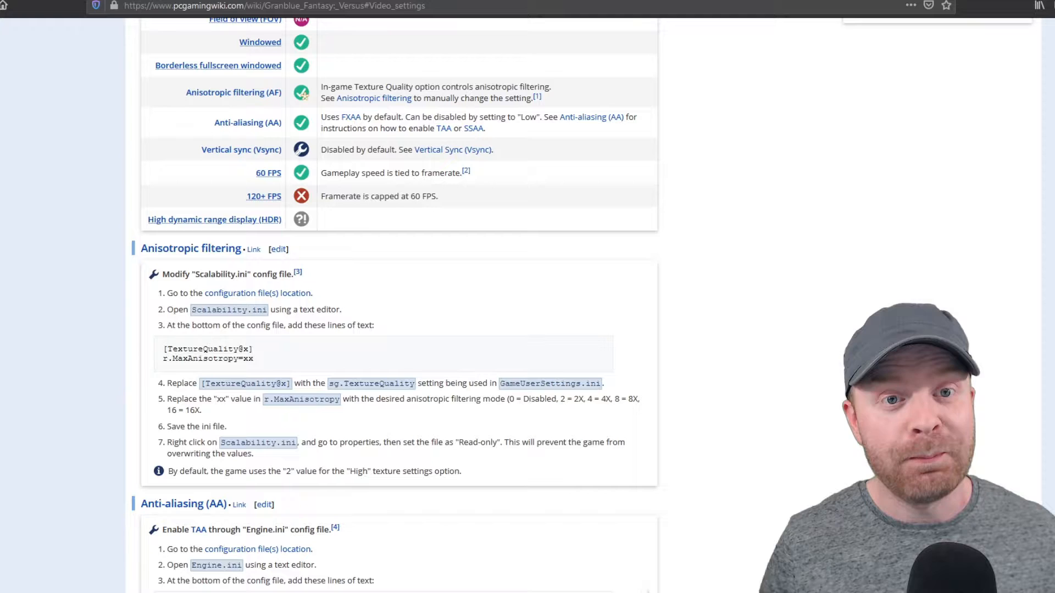
scroll("down", 3)
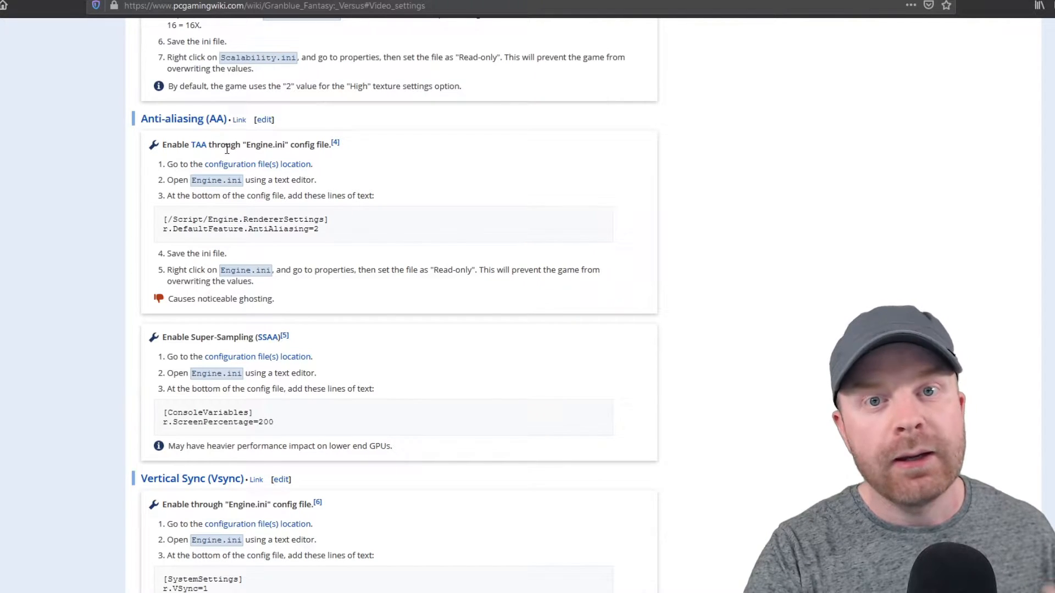
left_click_drag(177, 299, 255, 299)
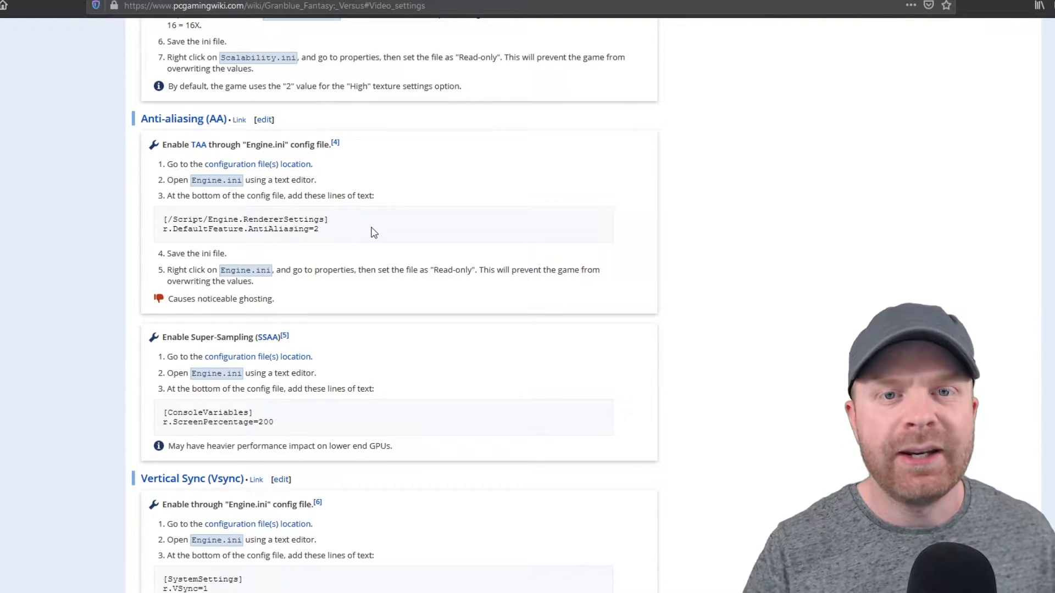
scroll("down", 3)
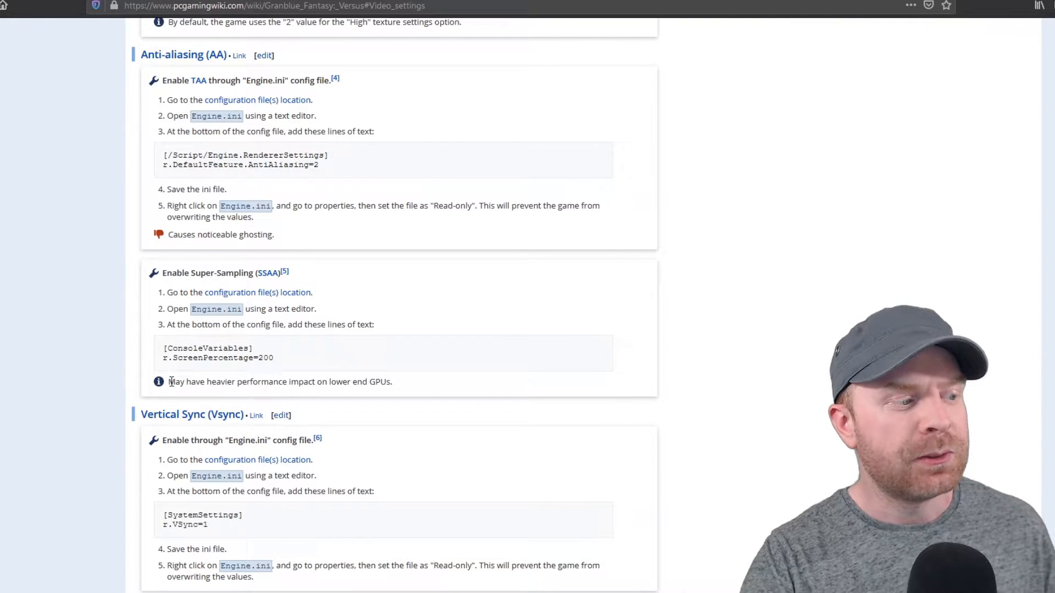
left_click_drag(168, 381, 369, 381)
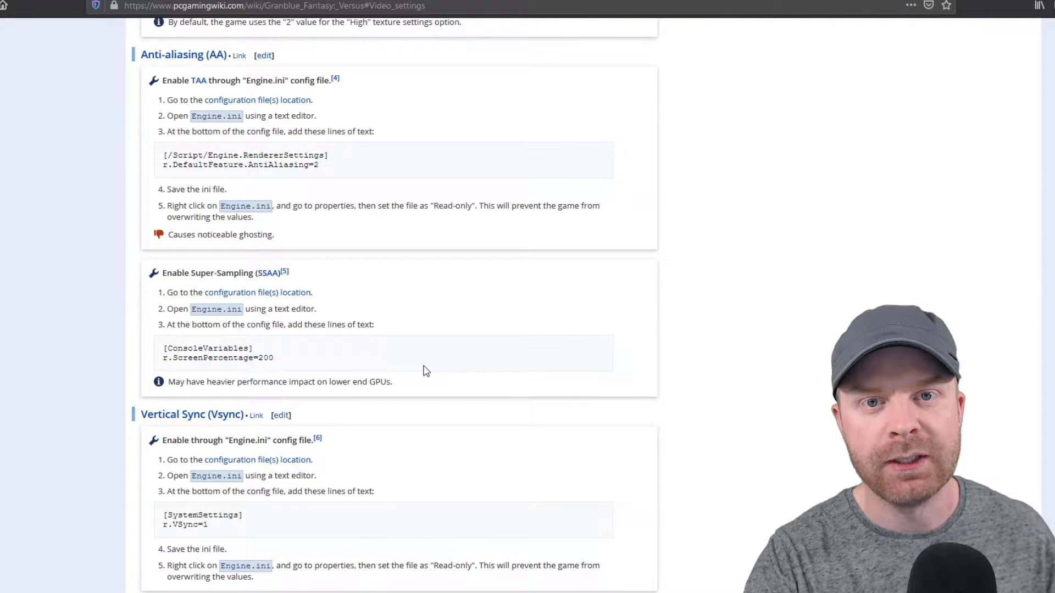
scroll("down", 3)
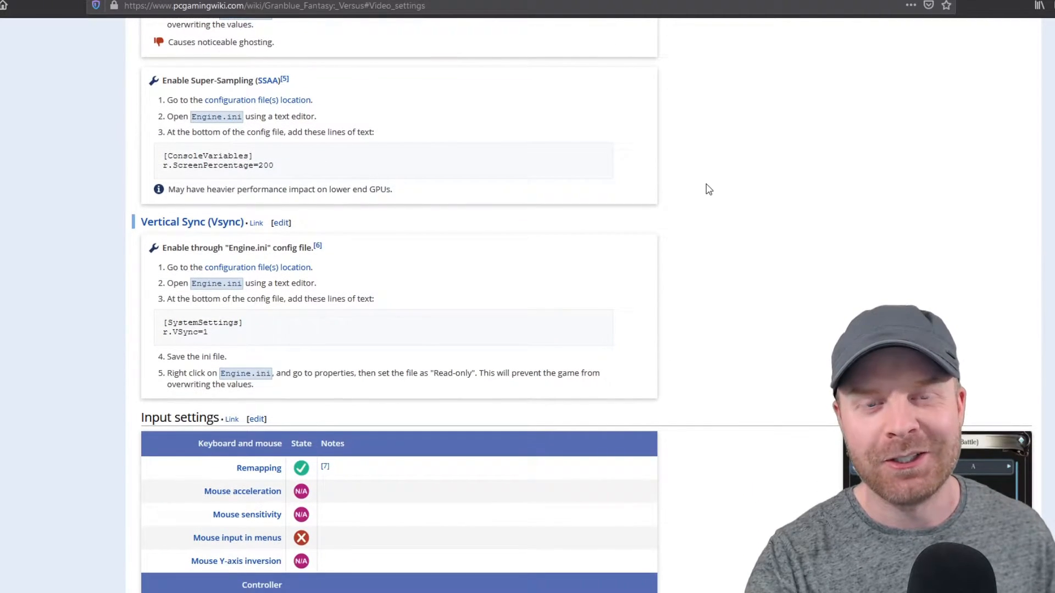
Return to the Anisotropic filtering Scalability.ini instructions on the wiki page.
scroll("down", 3)
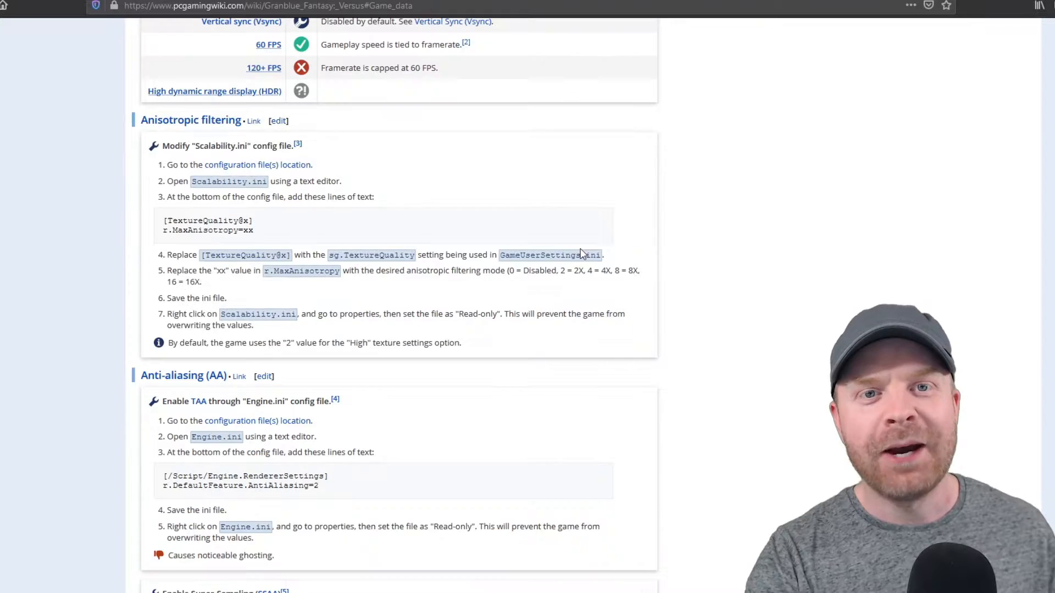
Copy the Windows path from the wiki's Configuration file(s) location entry.
scroll("up", 3)
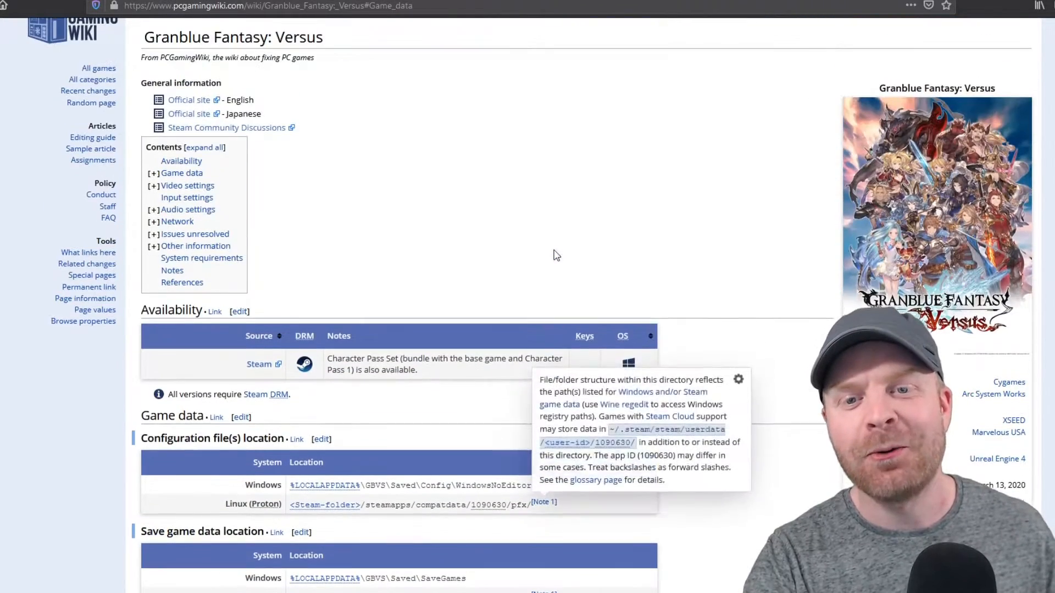
scroll("down", 3)
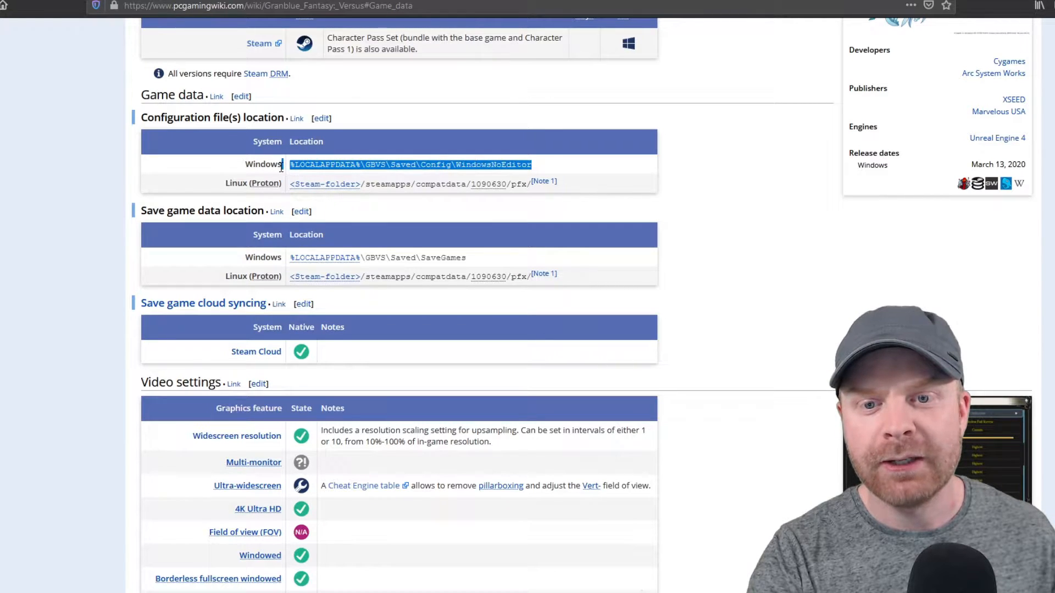
right_click(407, 165)
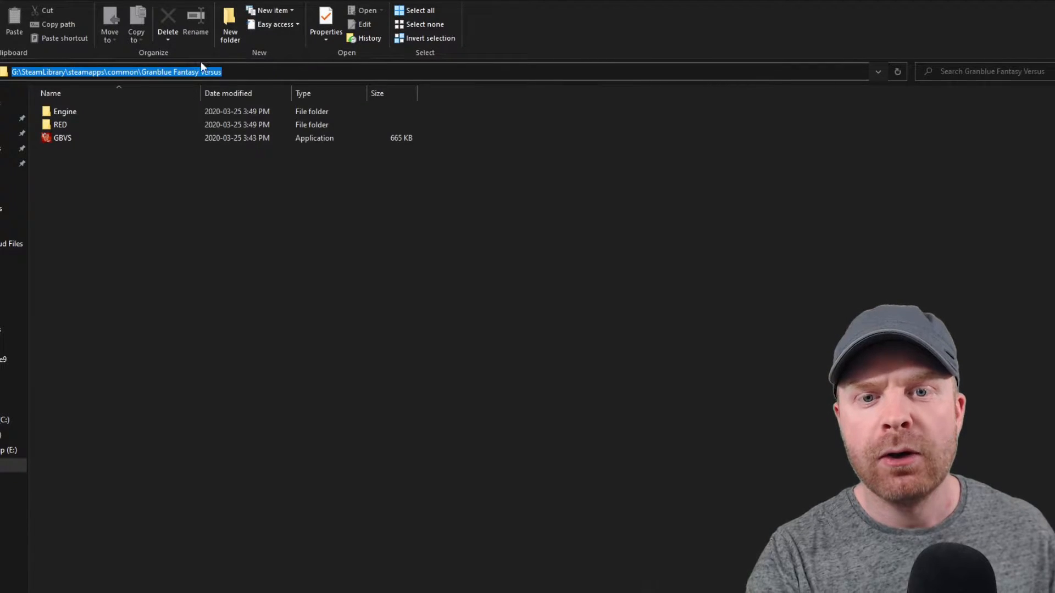
Navigate File Explorer to %LOCALAPPDATA%\GBVS\Saved\Config\WindowsNoEditor.
type("%LOCALAPPDATA%\\GBVS\\Saved\\Config\\WindowsNoEditor")
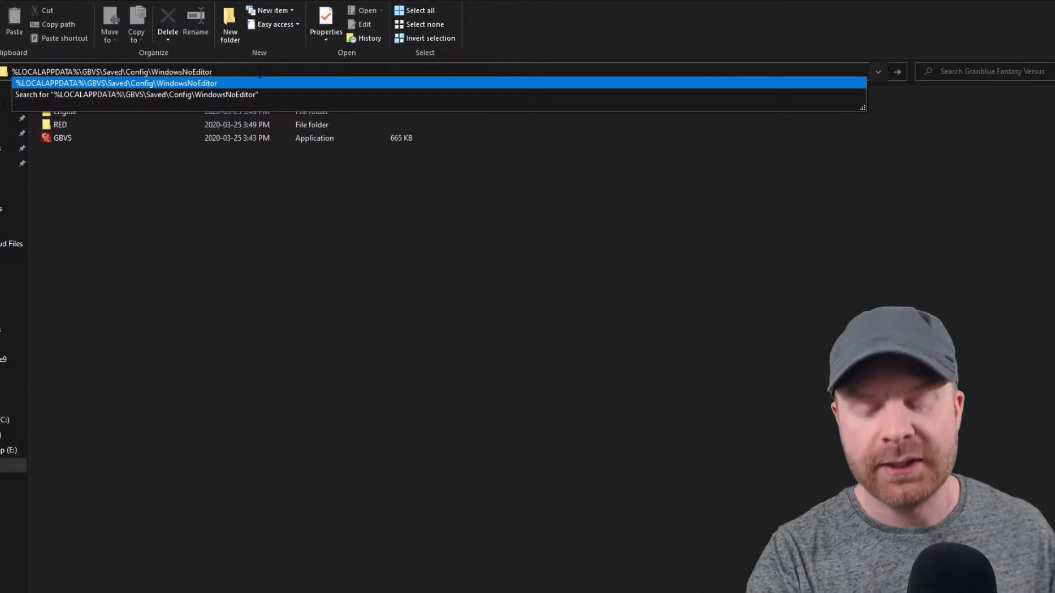
key("Enter")
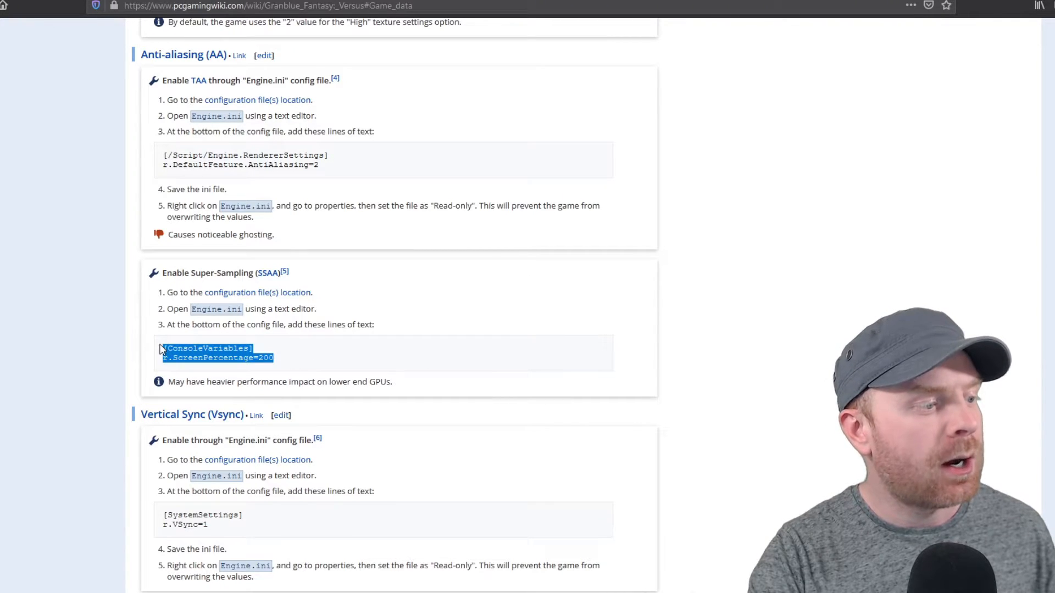
mouse_move(232, 376)
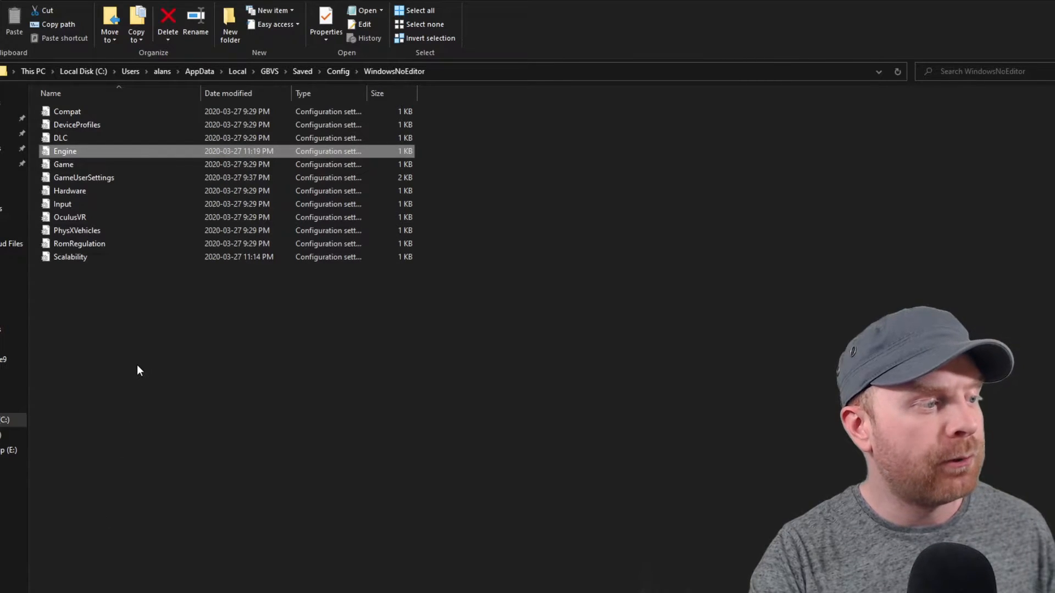
Open Engine.ini in Notepad, append [ConsoleVariables] r.ScreenPercentage=200, and save.
right_click(65, 151)
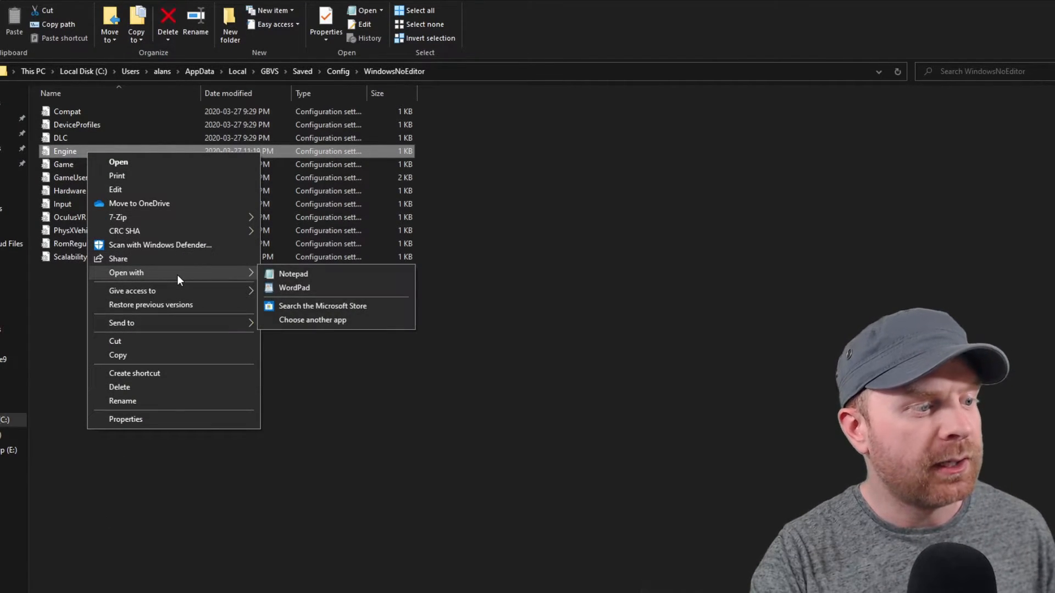
left_click(292, 273)
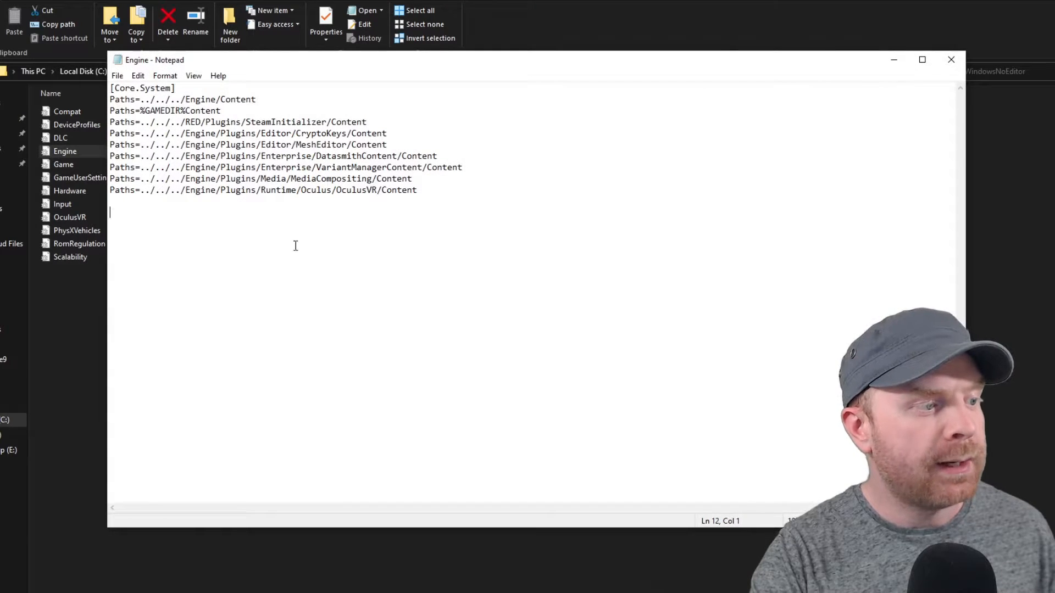
type("[ConsoleVariables]")
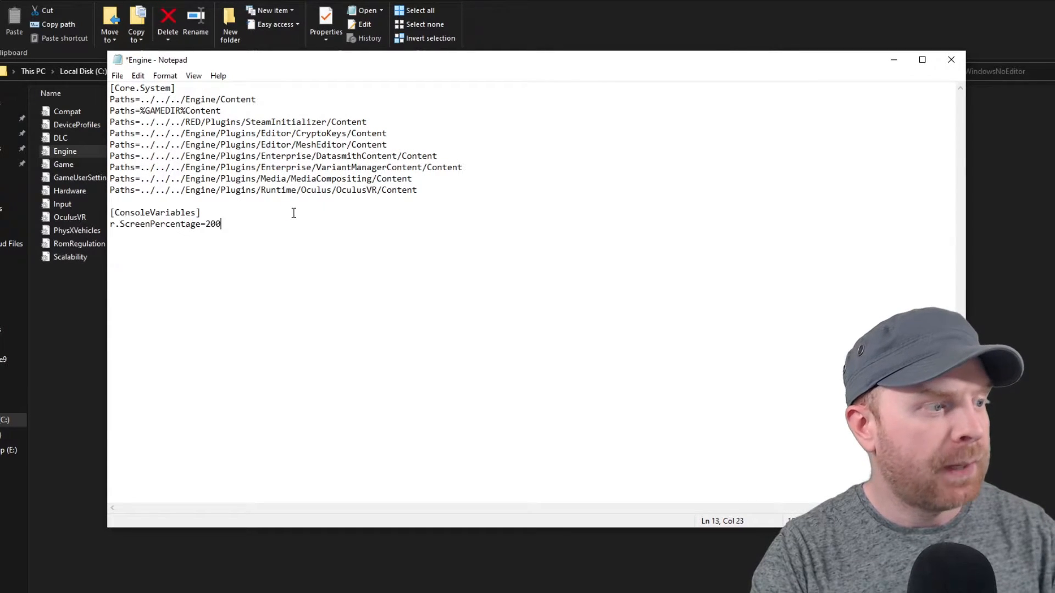
left_click(117, 75)
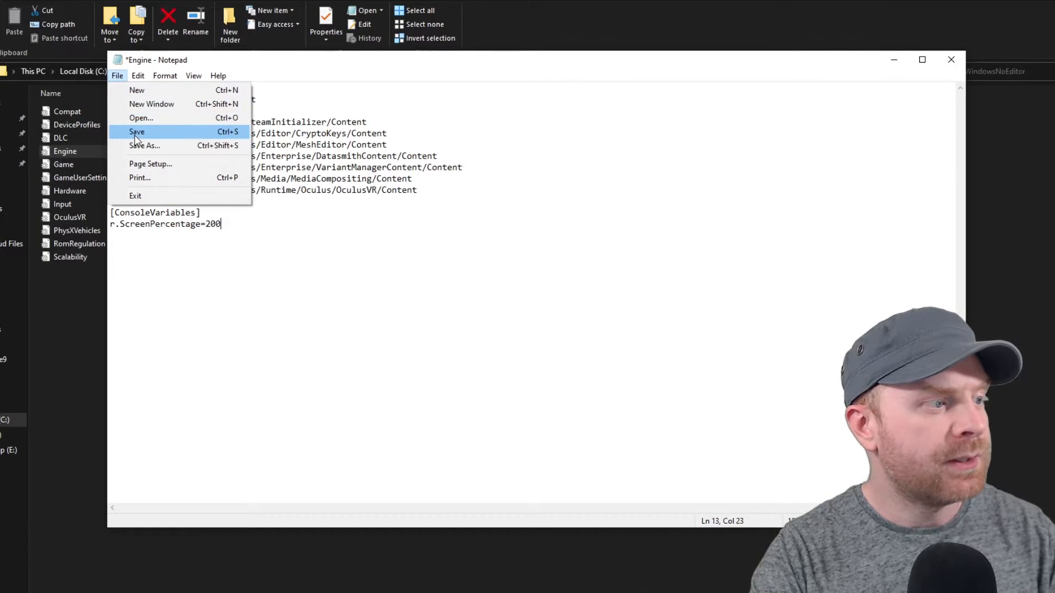
left_click(136, 131)
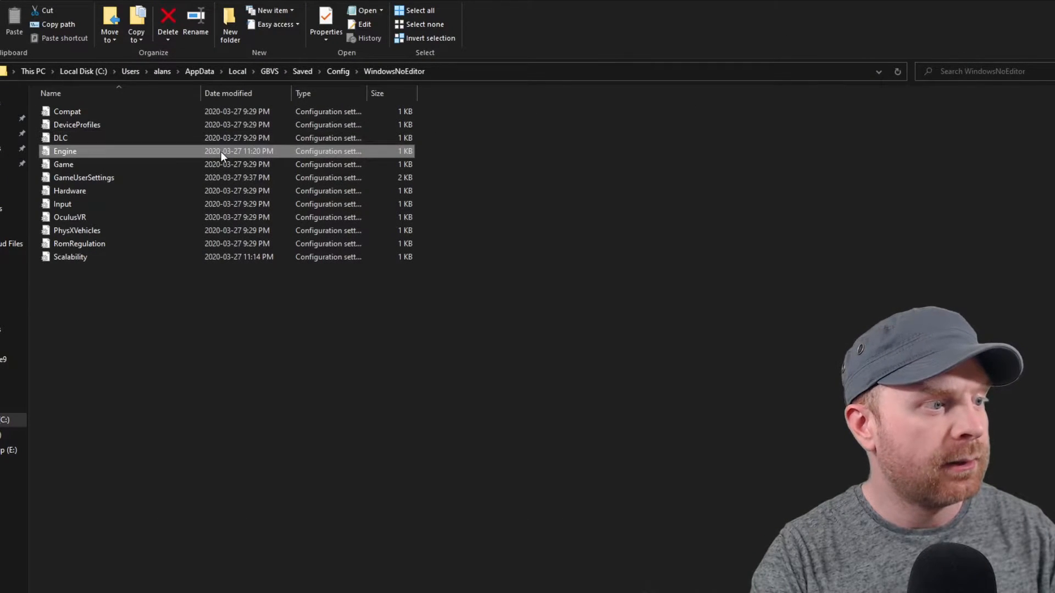
Tick Read-only in Engine's Properties and confirm with OK.
left_click(326, 20)
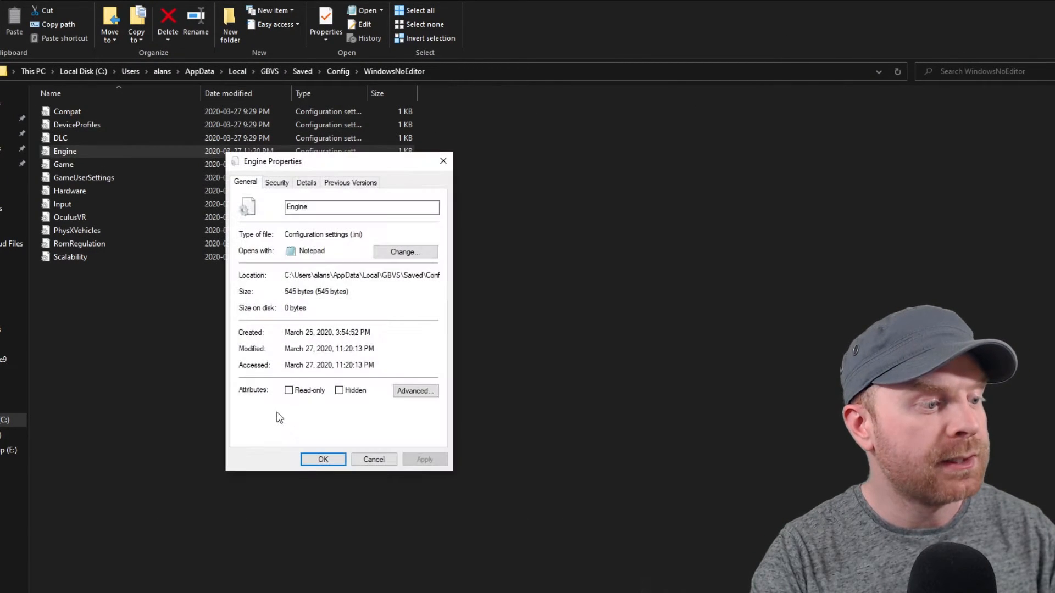
left_click(322, 459)
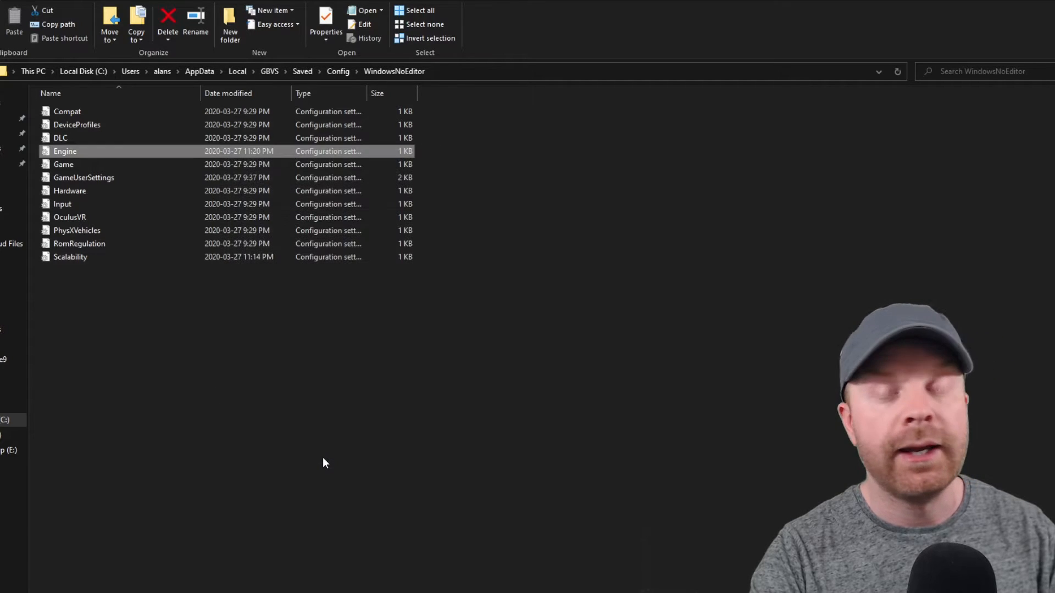